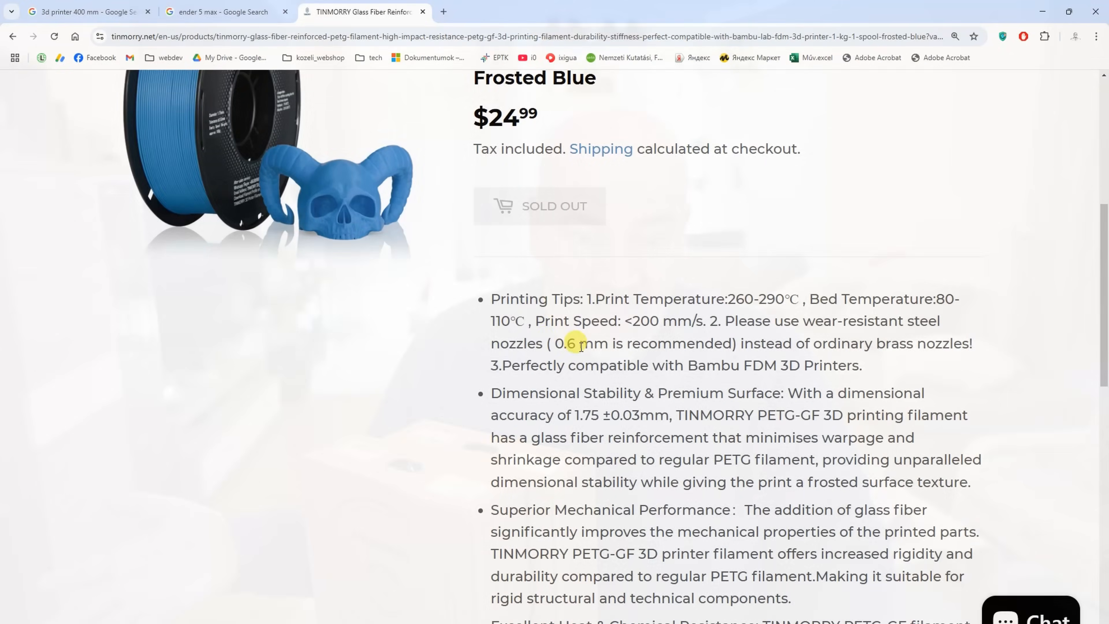
Load the PETG GF TINMORRY profile for P1P/P1S/X1/X1C showing 260 °C nozzle temperature
{"action": "left_click_drag", "start_coordinate": [549, 343], "coordinate": [735, 343]}
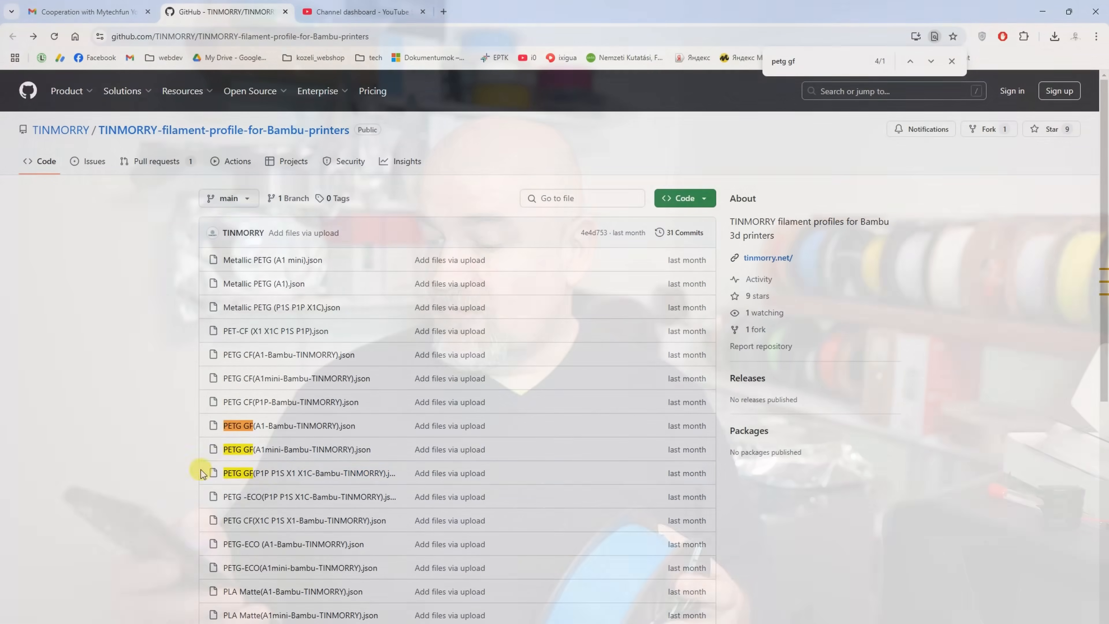
{"action": "left_click", "coordinate": [309, 473]}
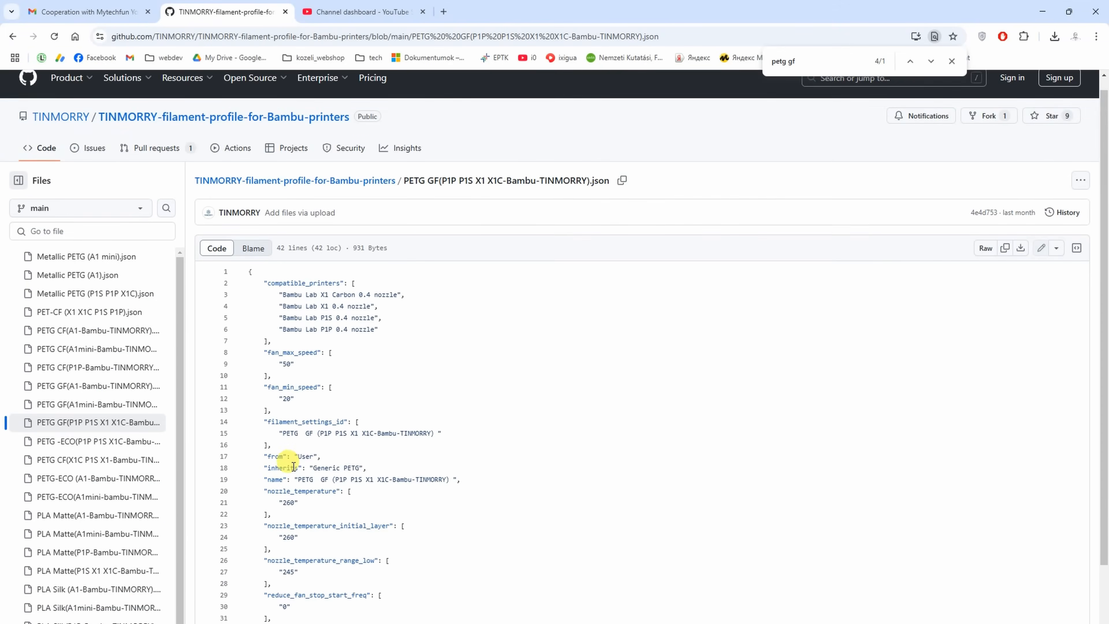
{"action": "scroll", "scroll_direction": "down", "scroll_amount": 3}
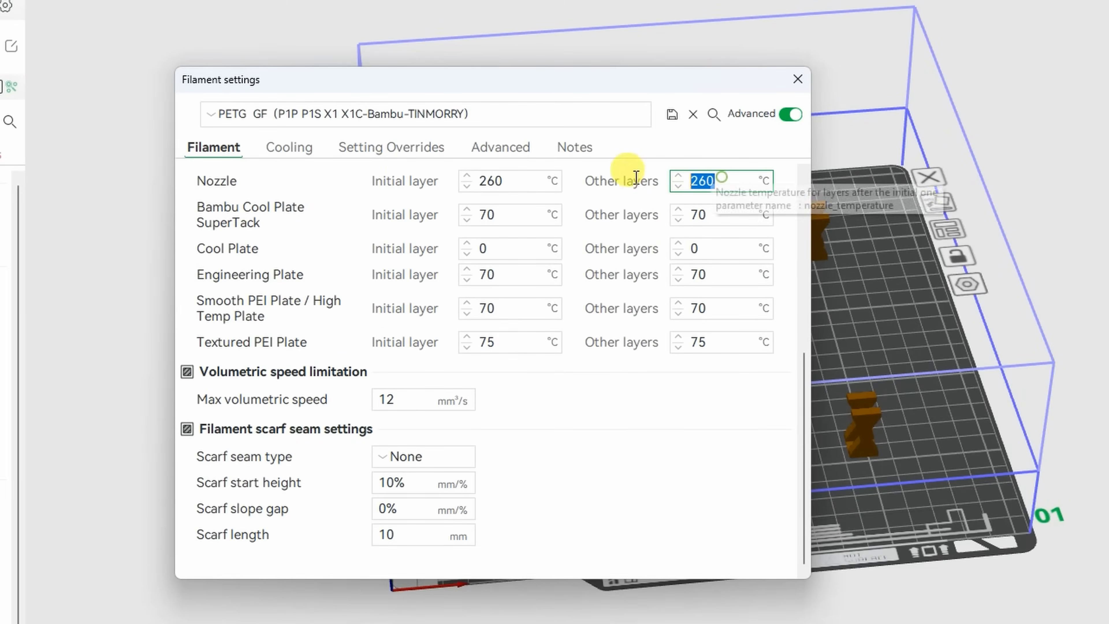
Review max volumetric speed and cooling fan thresholds, then show the sliced five-piece plate
{"action": "left_click", "coordinate": [423, 400]}
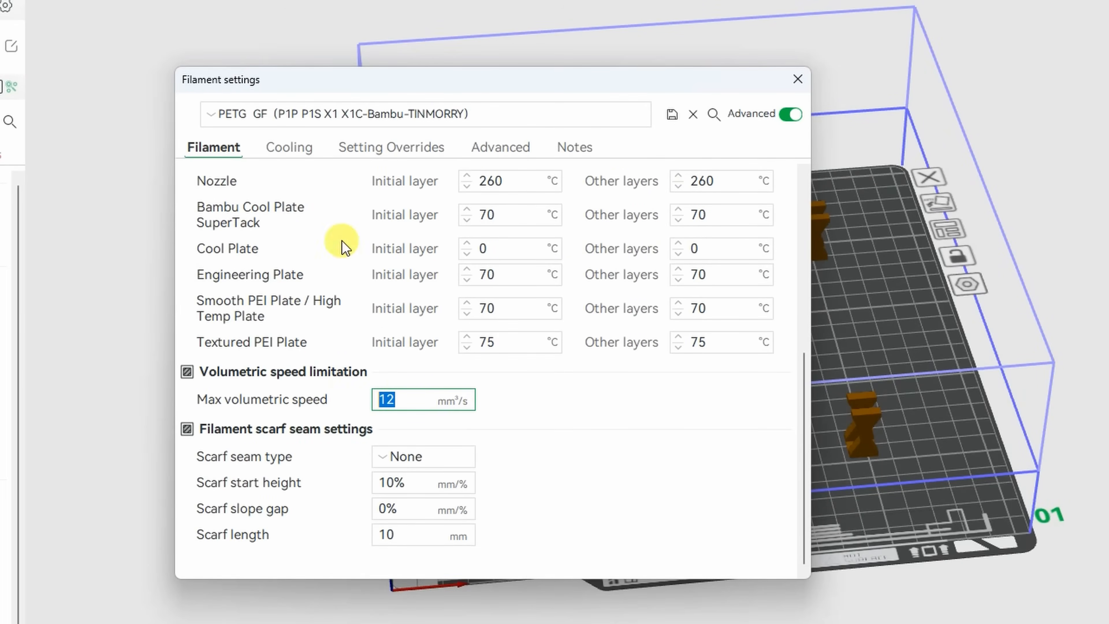
{"action": "left_click", "coordinate": [288, 147]}
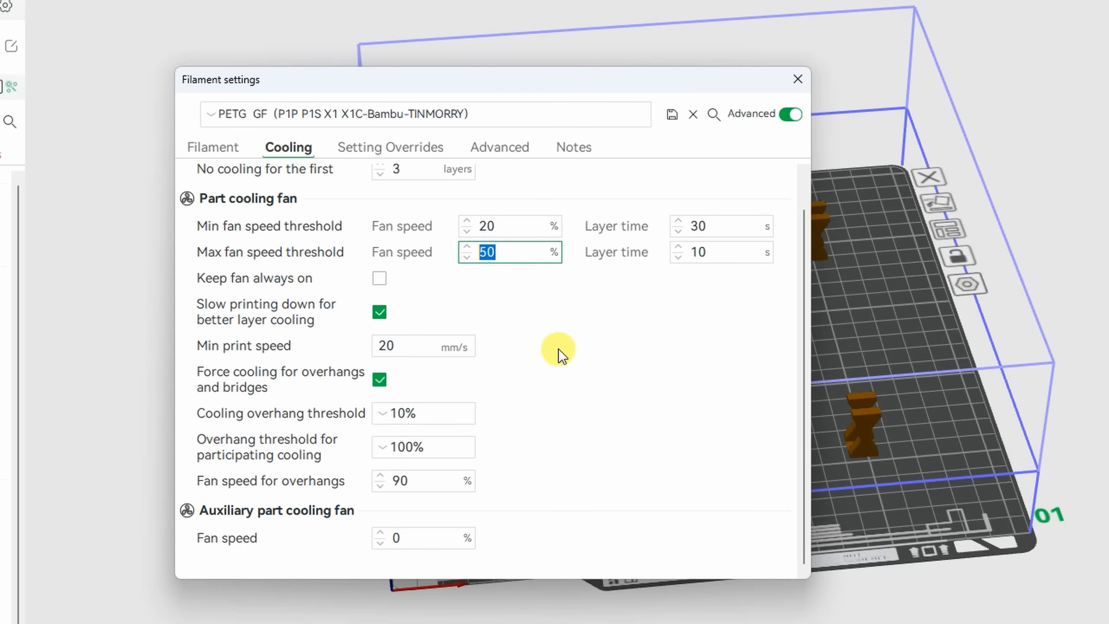
{"action": "left_click", "coordinate": [797, 78]}
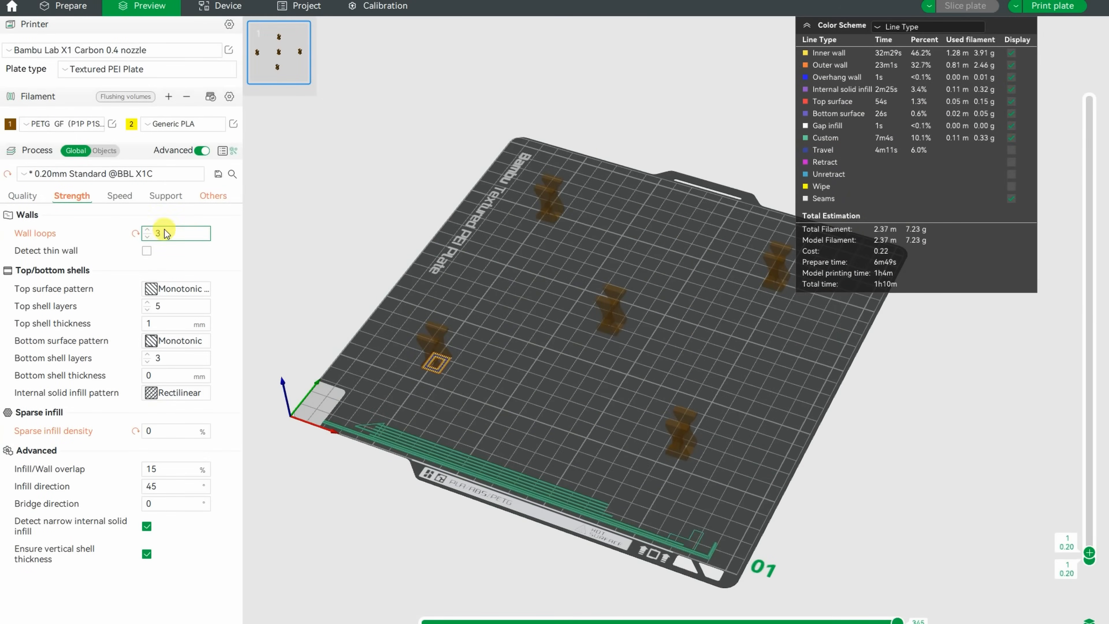
Confirm print sequence By object, show all sliced layers and return to the Prepare view
{"action": "left_click", "coordinate": [213, 196]}
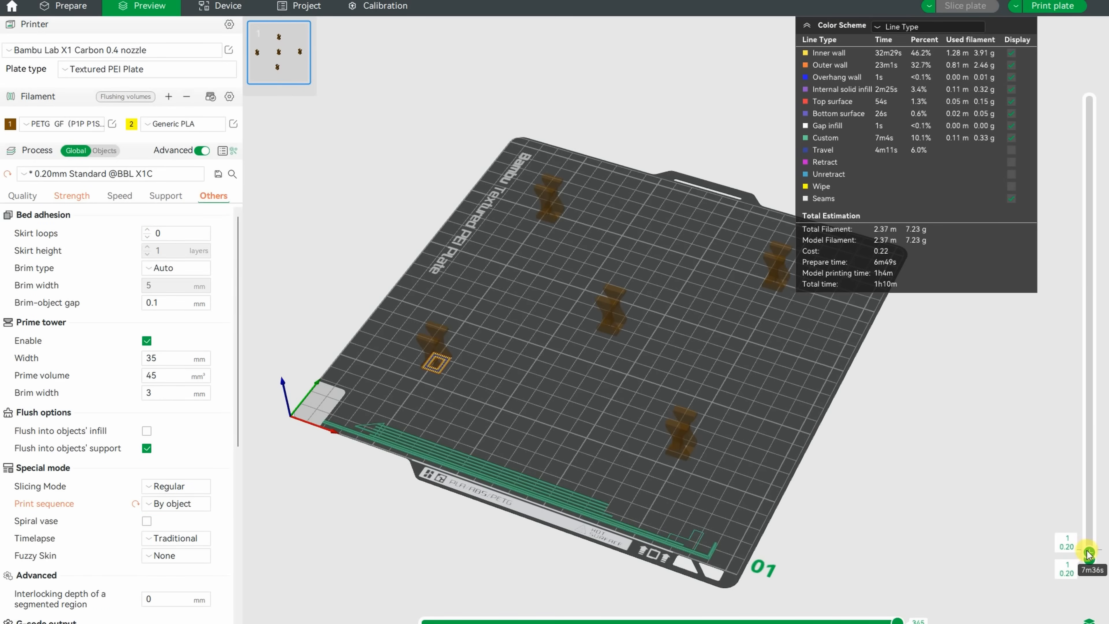
{"action": "left_click_drag", "start_coordinate": [1089, 558], "coordinate": [1089, 219]}
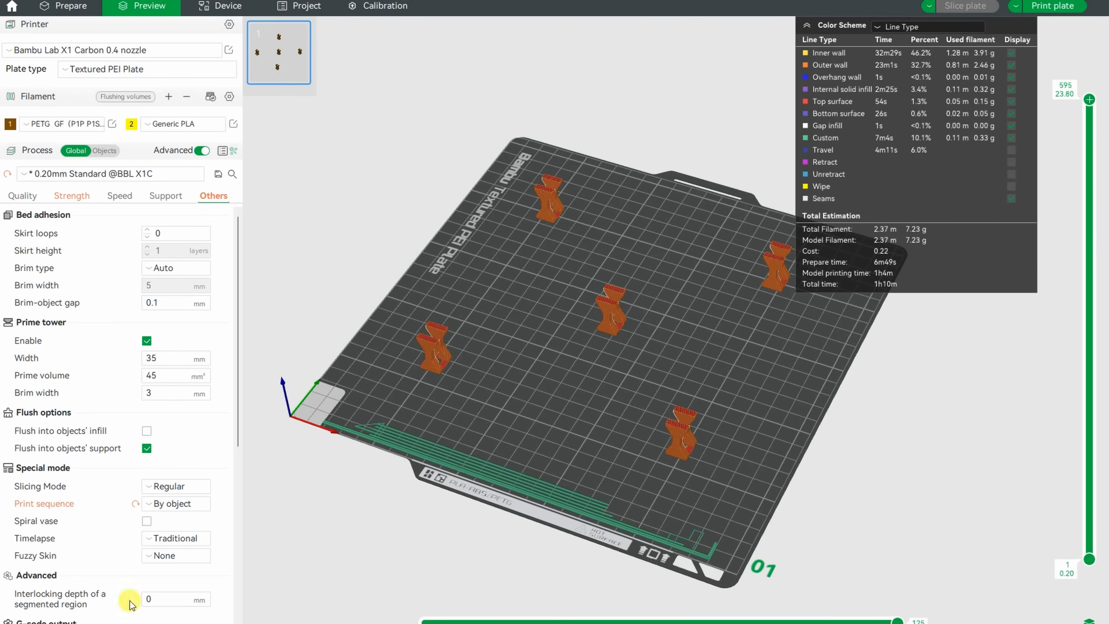
{"action": "left_click", "coordinate": [69, 6]}
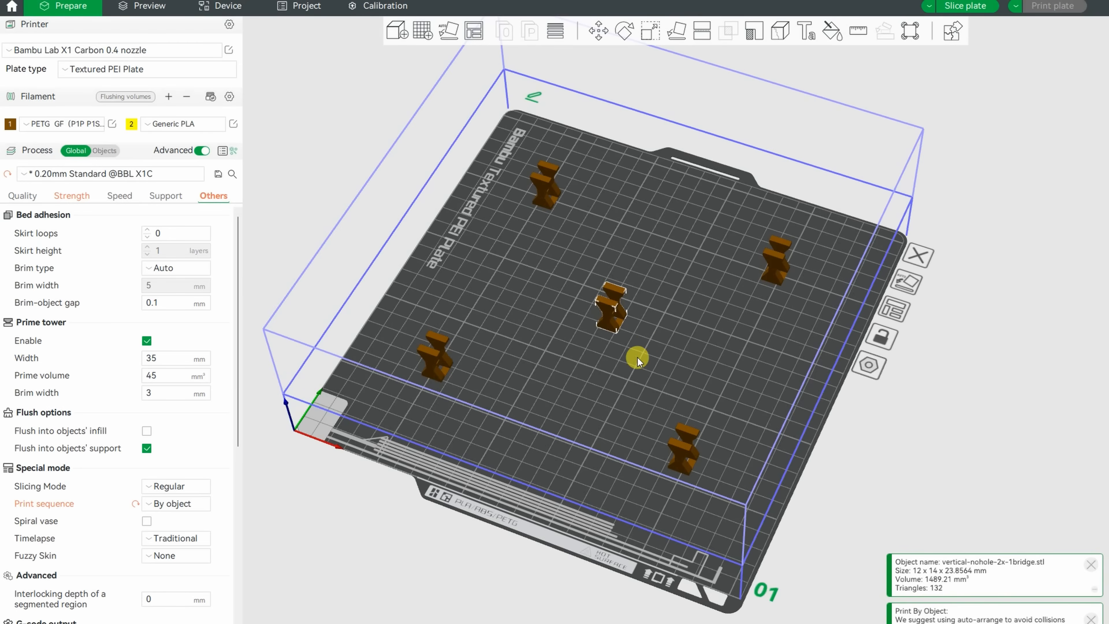
Re-slice the plate and inspect the print around layer 120
{"action": "left_click", "coordinate": [148, 6]}
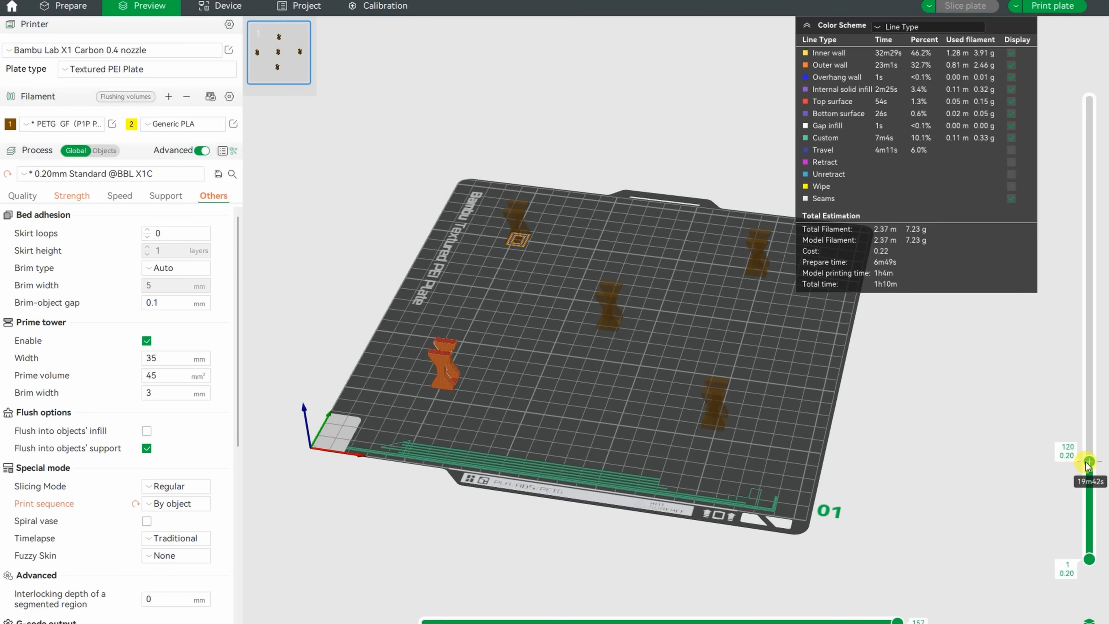
{"action": "left_click", "coordinate": [1088, 458]}
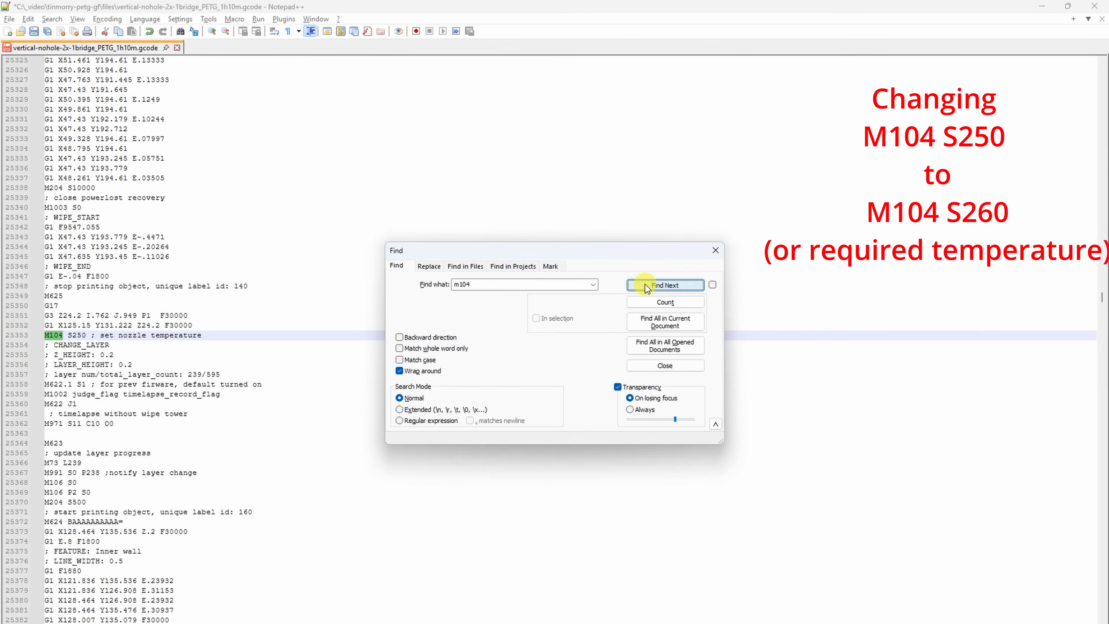
Jump to the next M104 S250 command and select its 250 value for editing
{"action": "left_click", "coordinate": [663, 284]}
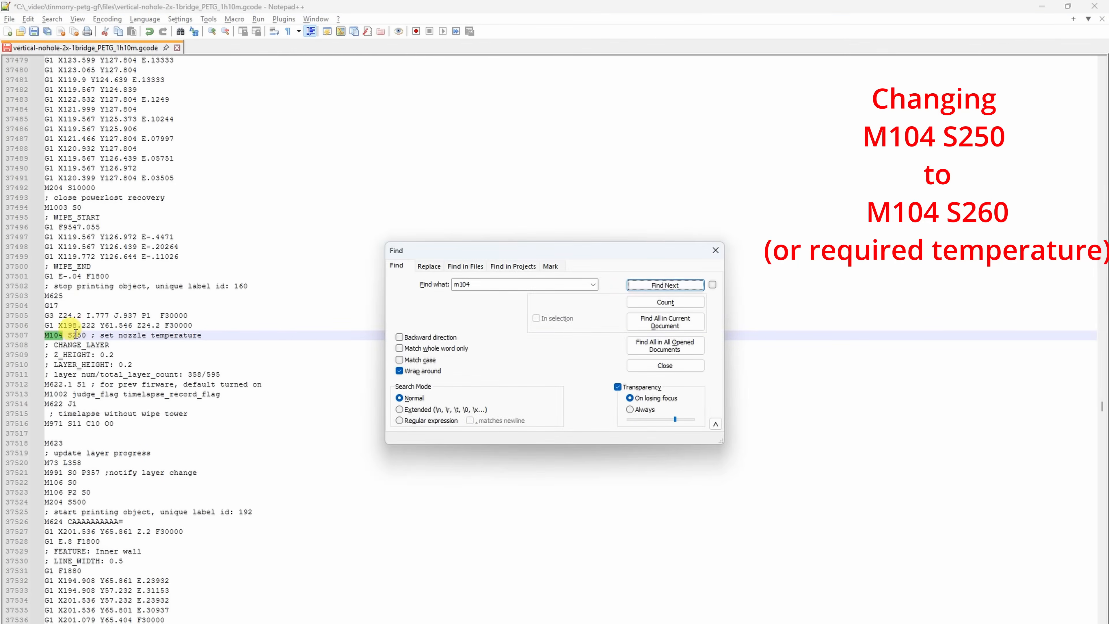
{"action": "left_click", "coordinate": [664, 284]}
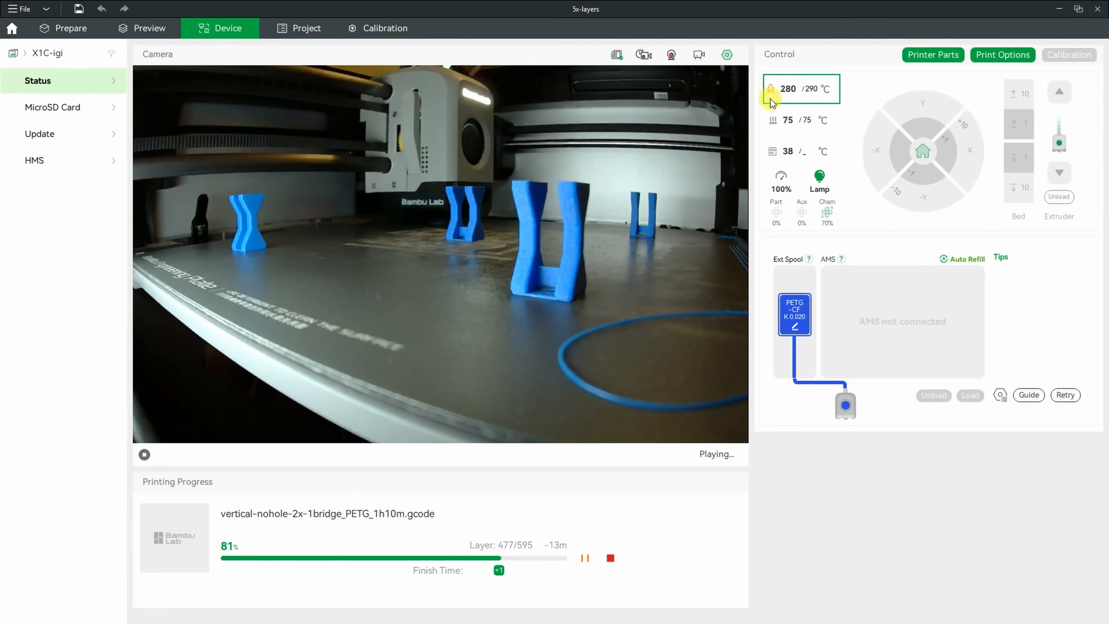
{"action": "mouse_move", "coordinate": [686, 206]}
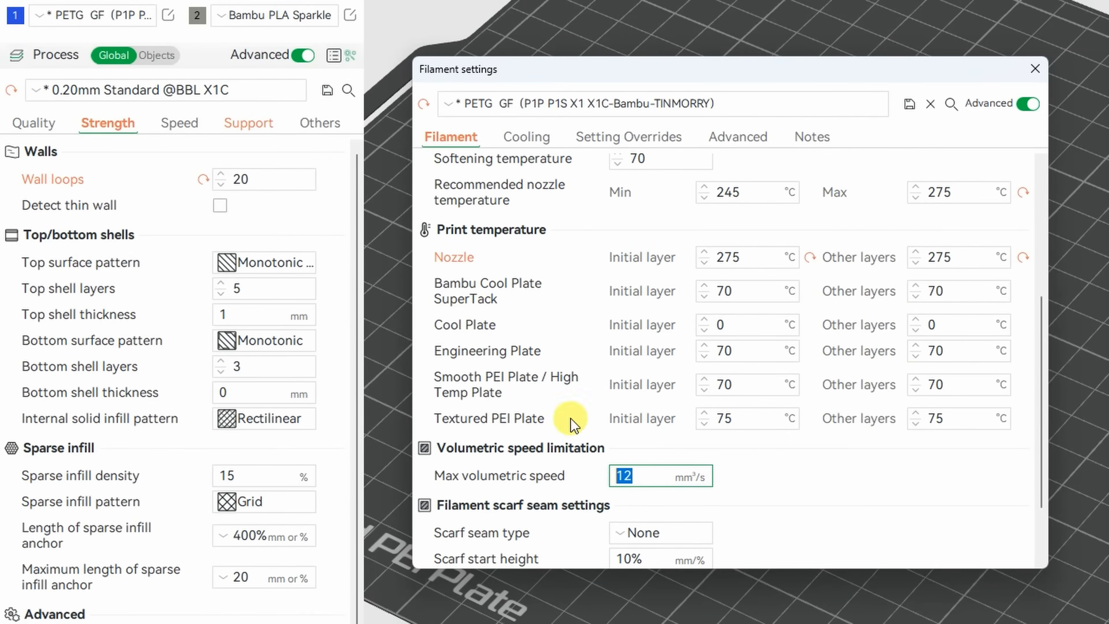
{"action": "left_click", "coordinate": [1034, 69]}
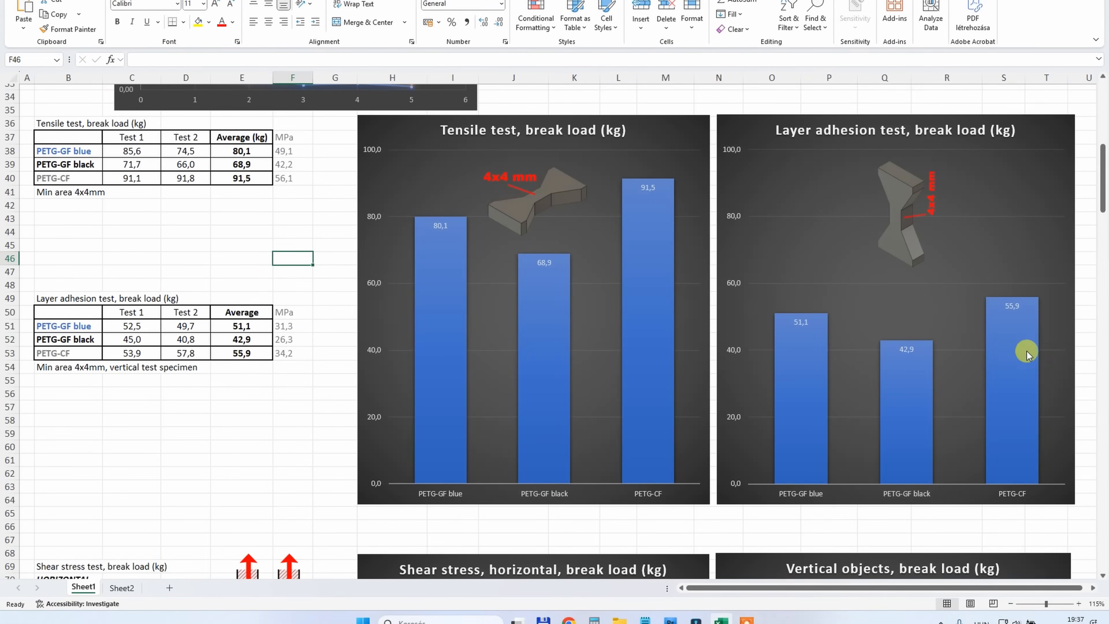
{"action": "mouse_move", "coordinate": [658, 268]}
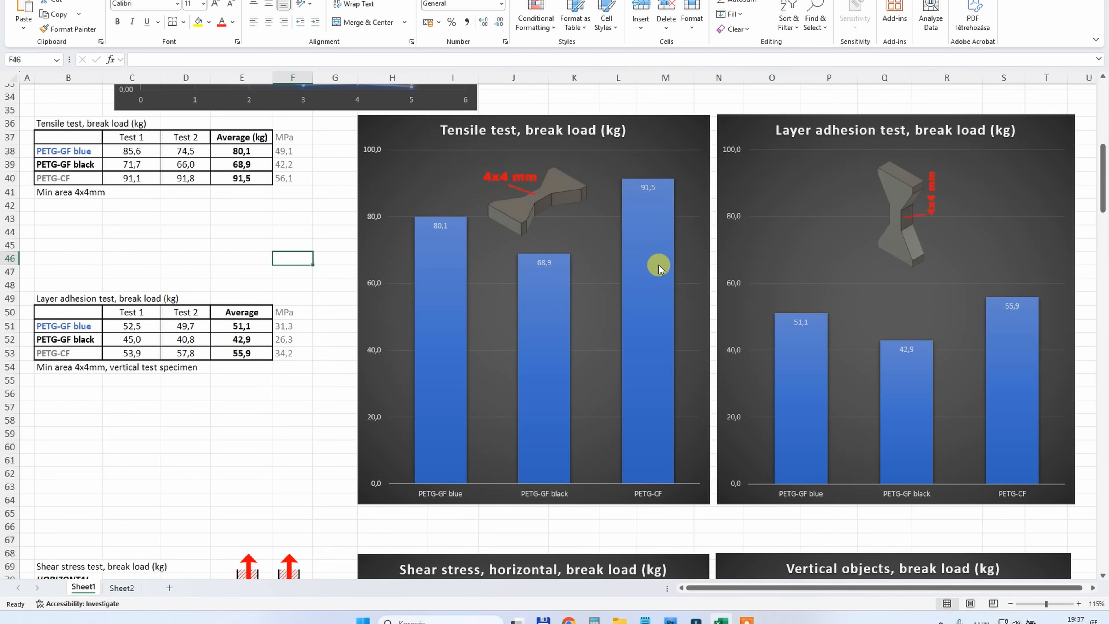
{"action": "scroll", "scroll_direction": "down", "scroll_amount": 3}
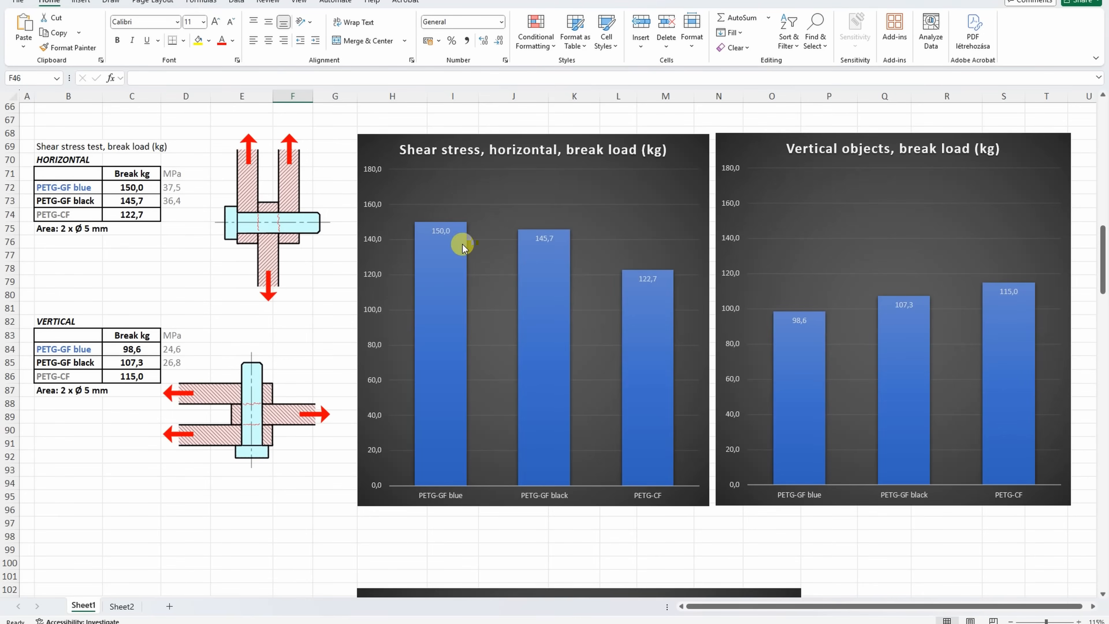
{"action": "mouse_move", "coordinate": [530, 271]}
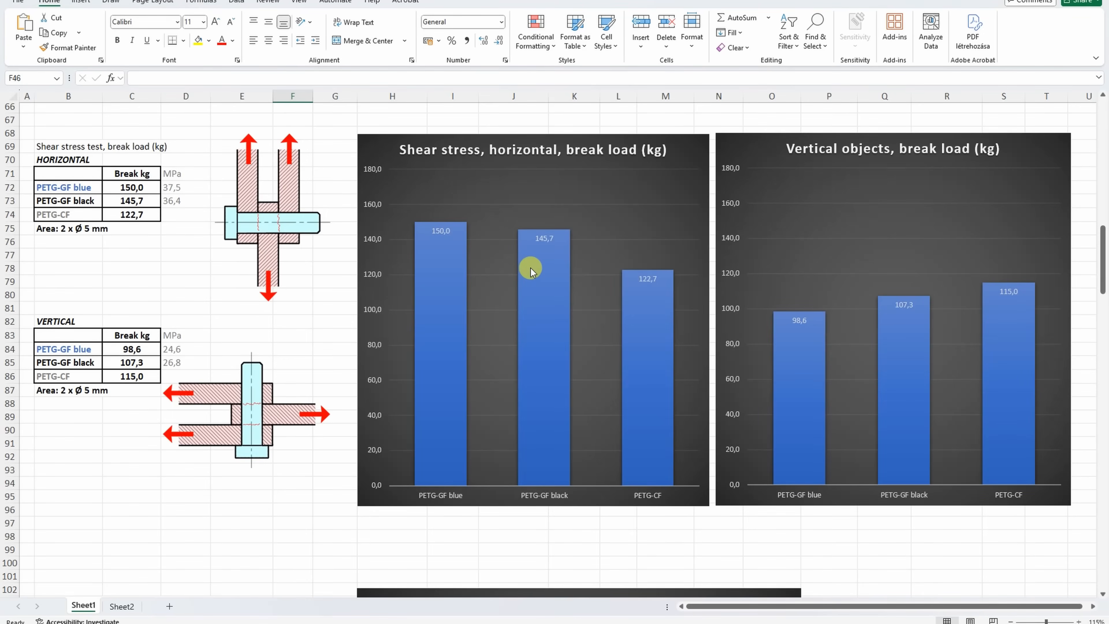
{"action": "mouse_move", "coordinate": [856, 313]}
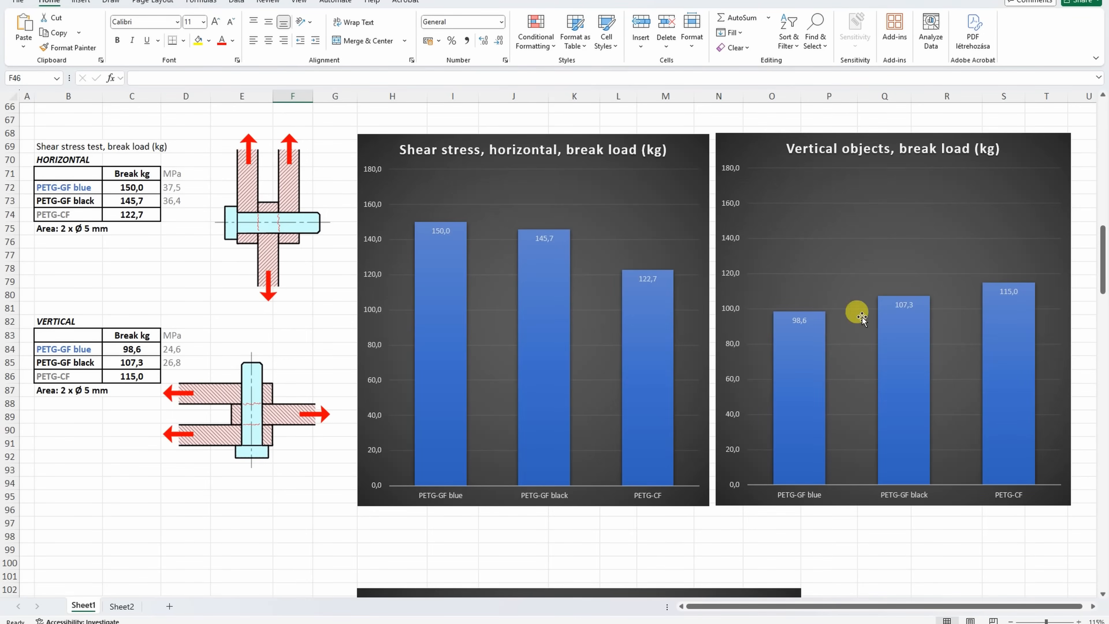
{"action": "mouse_move", "coordinate": [987, 312]}
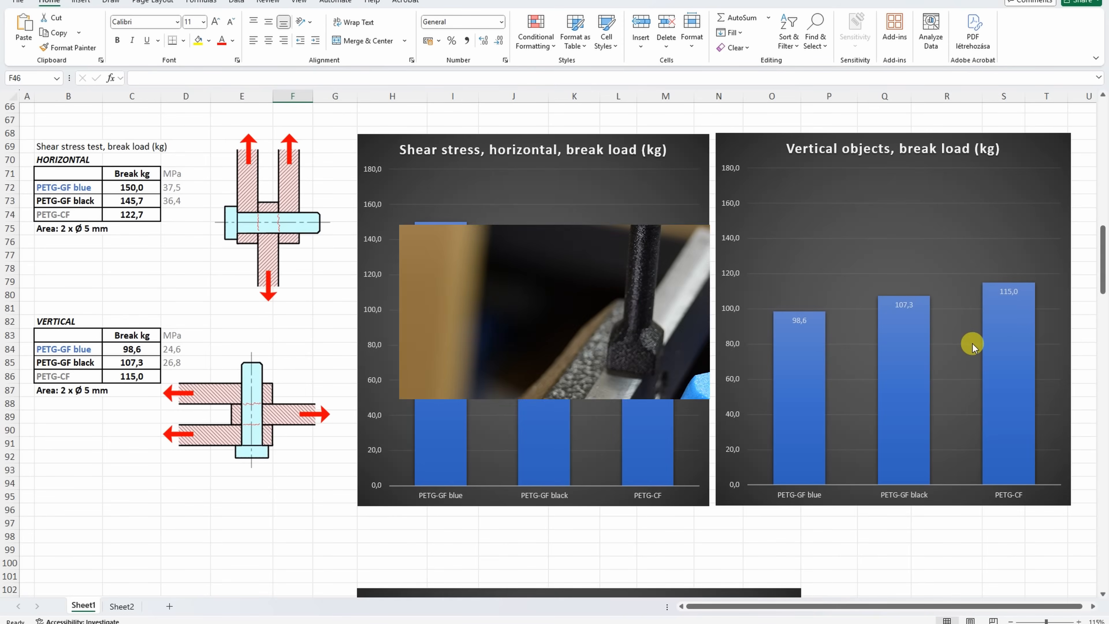
Scroll to the Torque (twist) test tables with PETG-CF at 1.5 Nm horizontal, 1.3 Nm vertical
{"action": "scroll", "scroll_direction": "down", "scroll_amount": 3}
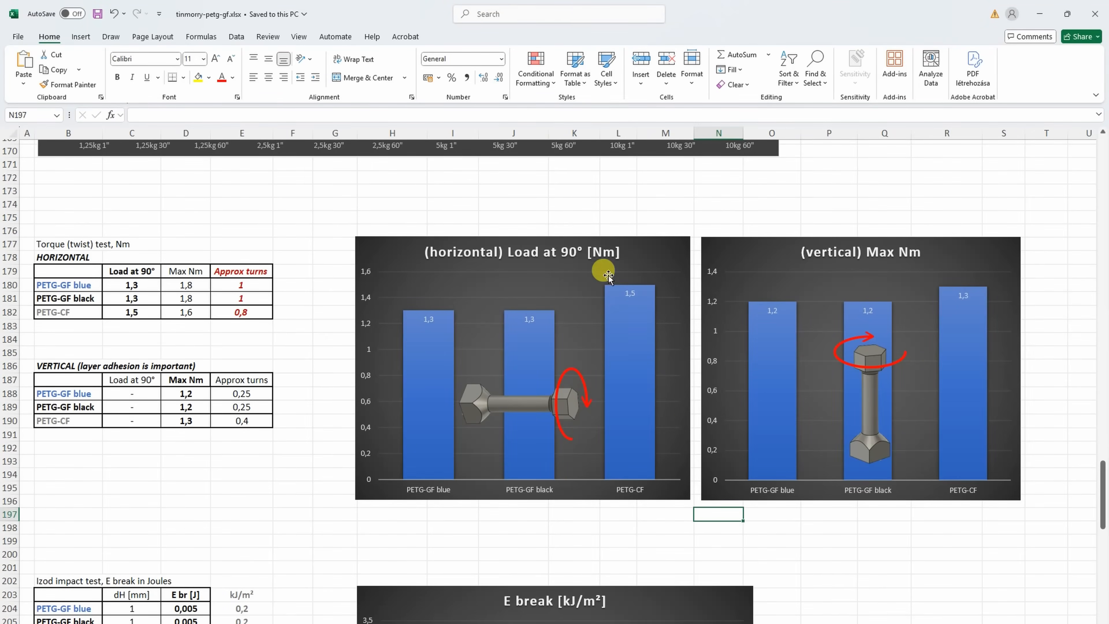
{"action": "mouse_move", "coordinate": [970, 273]}
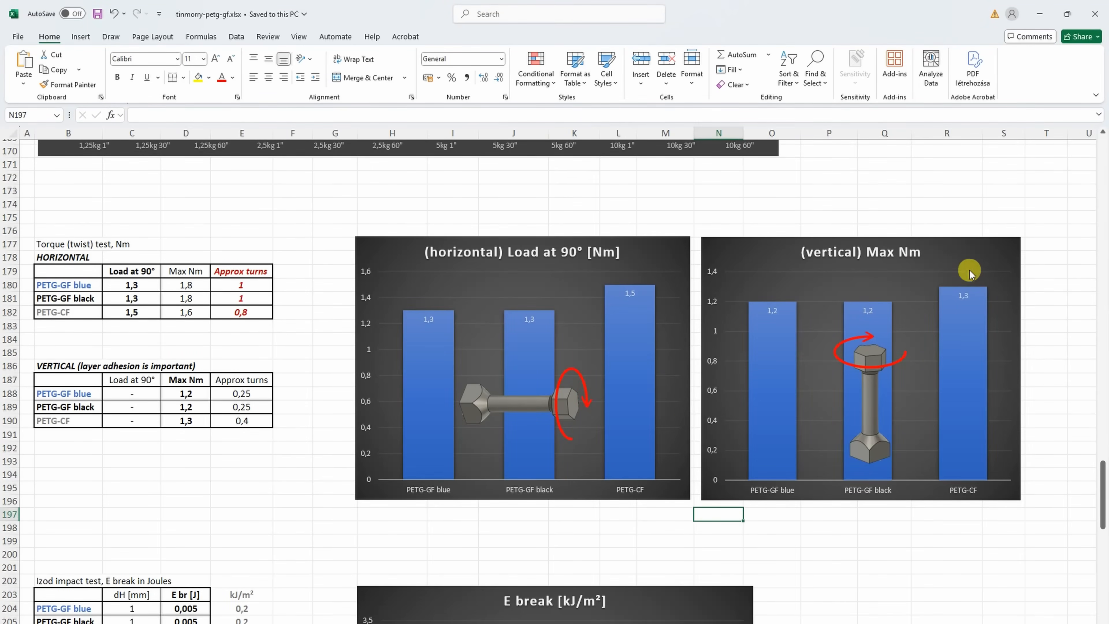
{"action": "mouse_move", "coordinate": [907, 295]}
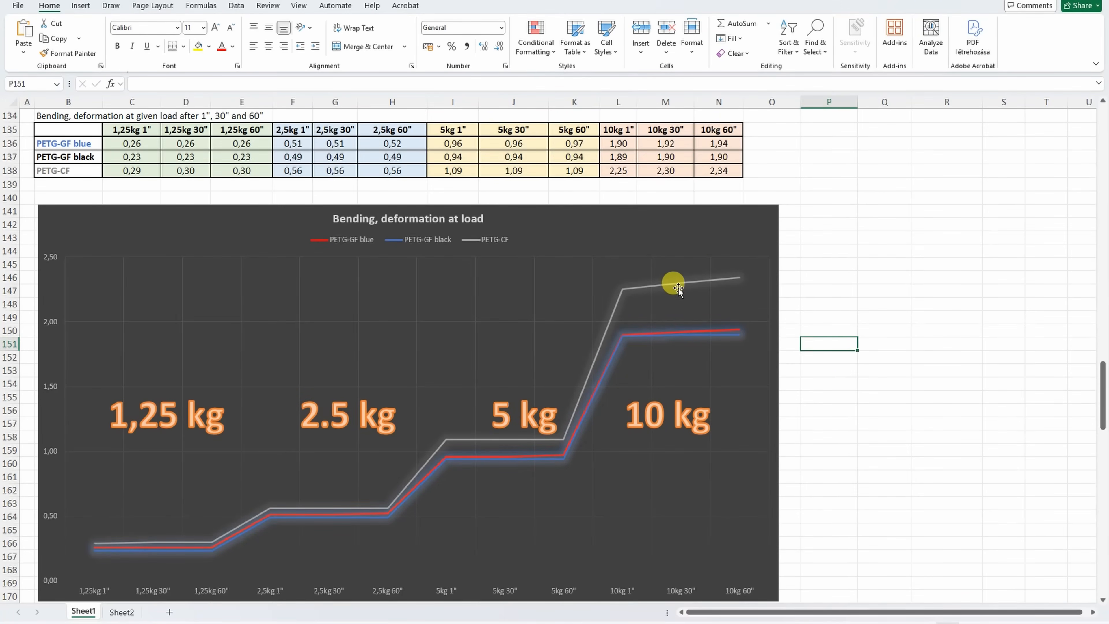
{"action": "mouse_move", "coordinate": [618, 357]}
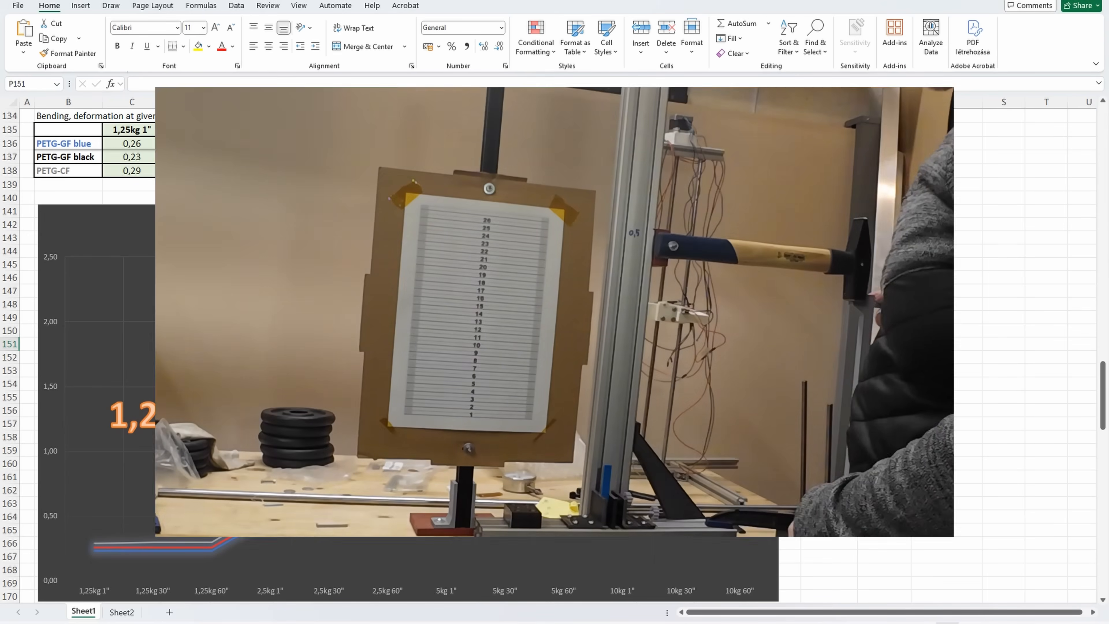
Scroll to the Izod impact table and E break chart (0.093 J blue/CF, 0.083 J black)
{"action": "scroll", "scroll_direction": "down", "scroll_amount": 3}
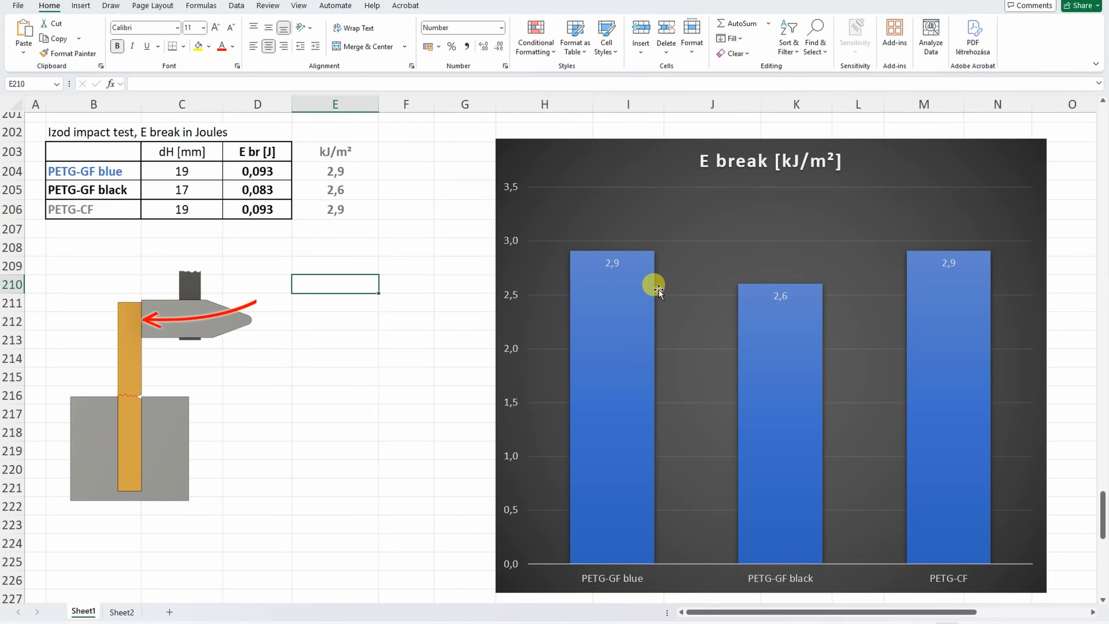
{"action": "mouse_move", "coordinate": [806, 373]}
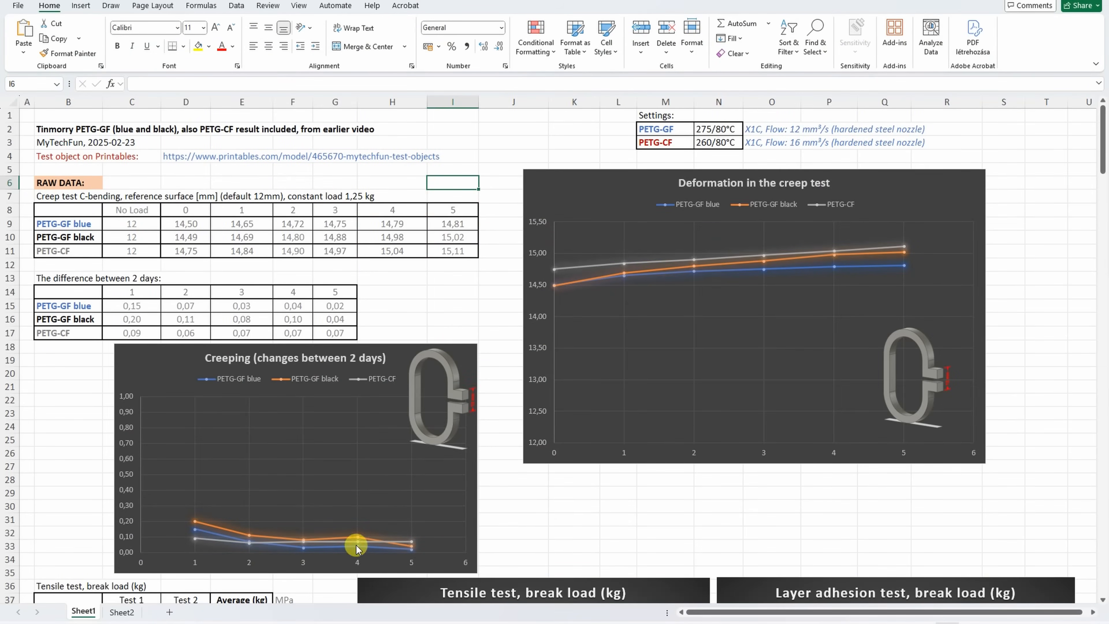
{"action": "mouse_move", "coordinate": [149, 527]}
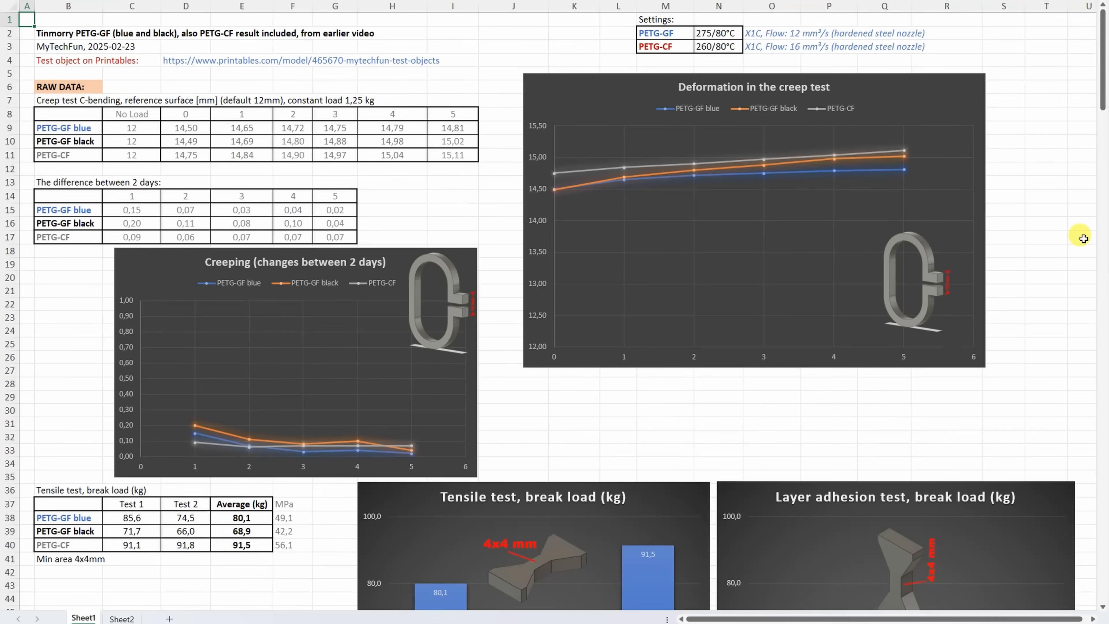
Scroll through all result sections down to the temperature test (PETG-CF 75 °C vs 72 °C GF)
{"action": "scroll", "scroll_direction": "down", "scroll_amount": 3}
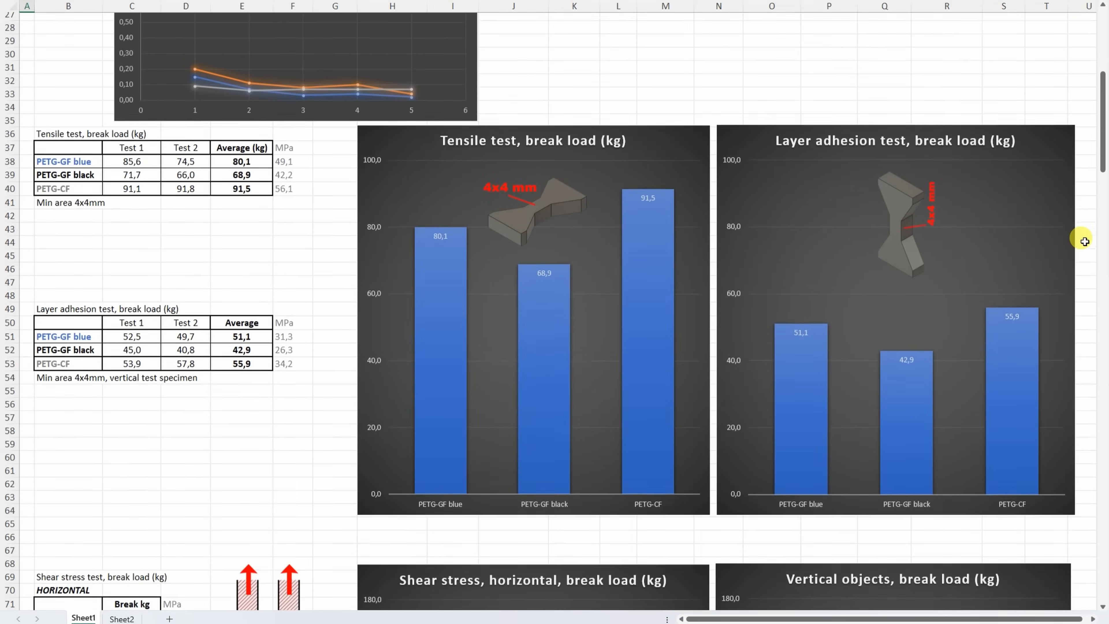
{"action": "scroll", "scroll_direction": "down", "scroll_amount": 3}
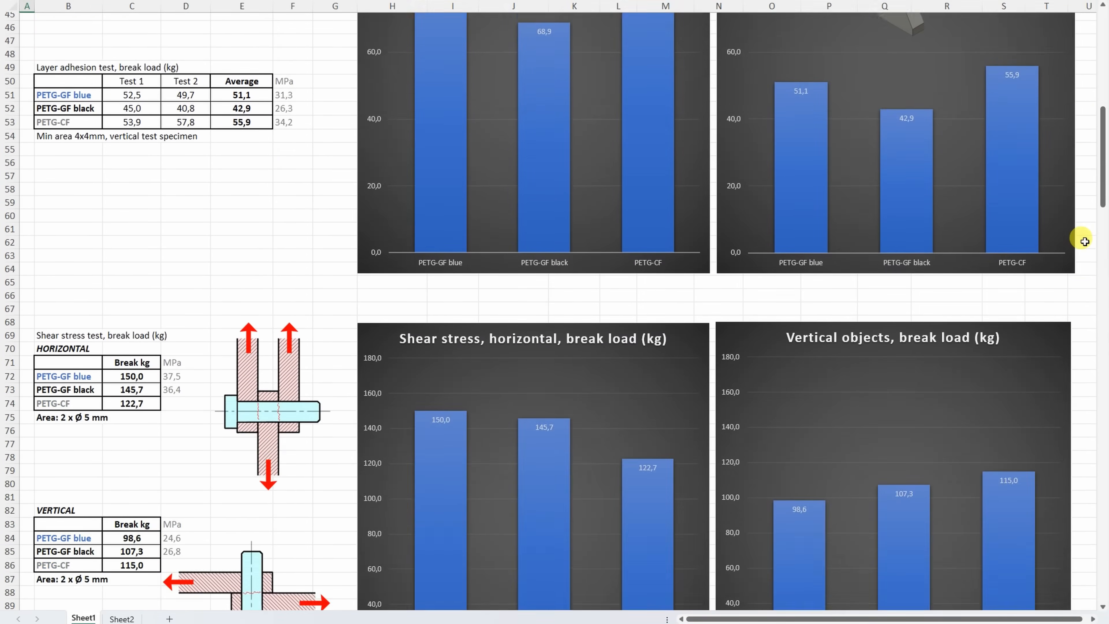
{"action": "scroll", "scroll_direction": "down", "scroll_amount": 3}
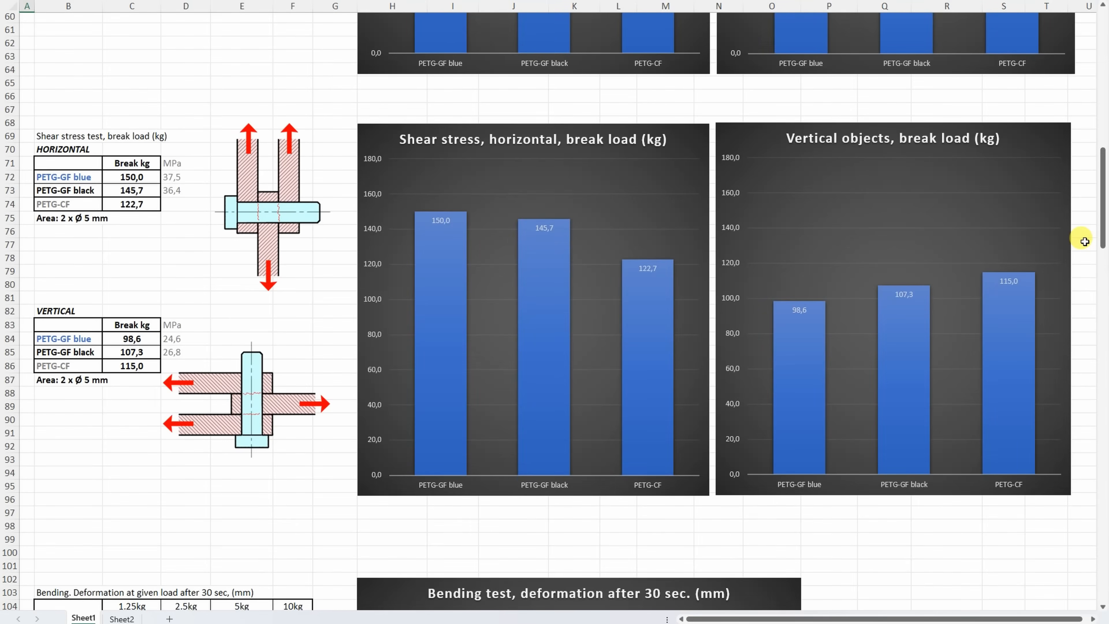
{"action": "scroll", "scroll_direction": "down", "scroll_amount": 3}
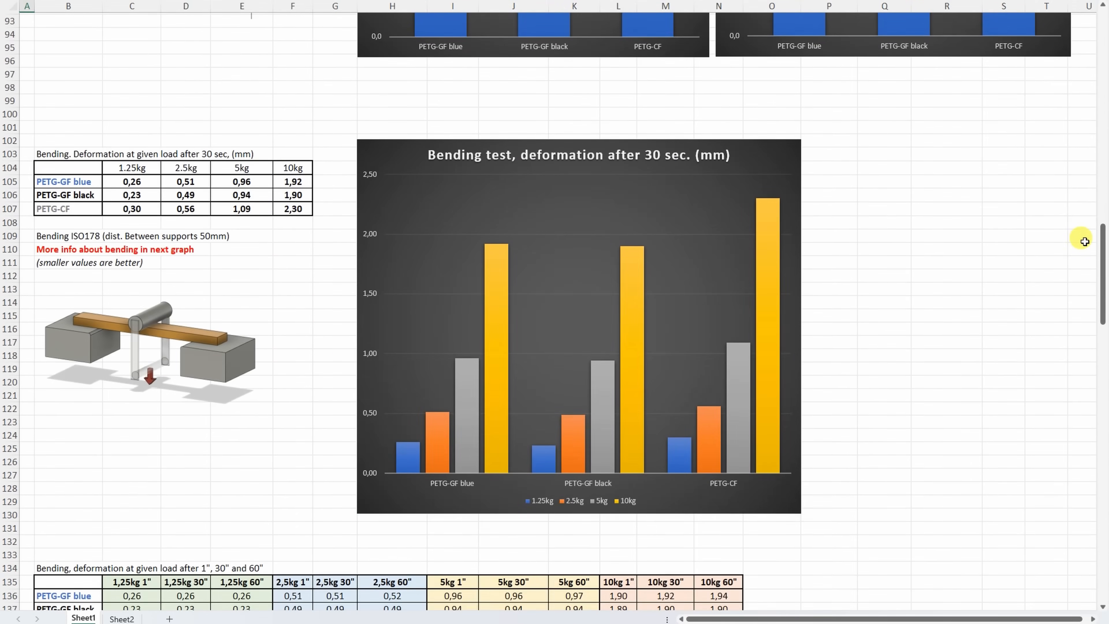
{"action": "scroll", "scroll_direction": "down", "scroll_amount": 3}
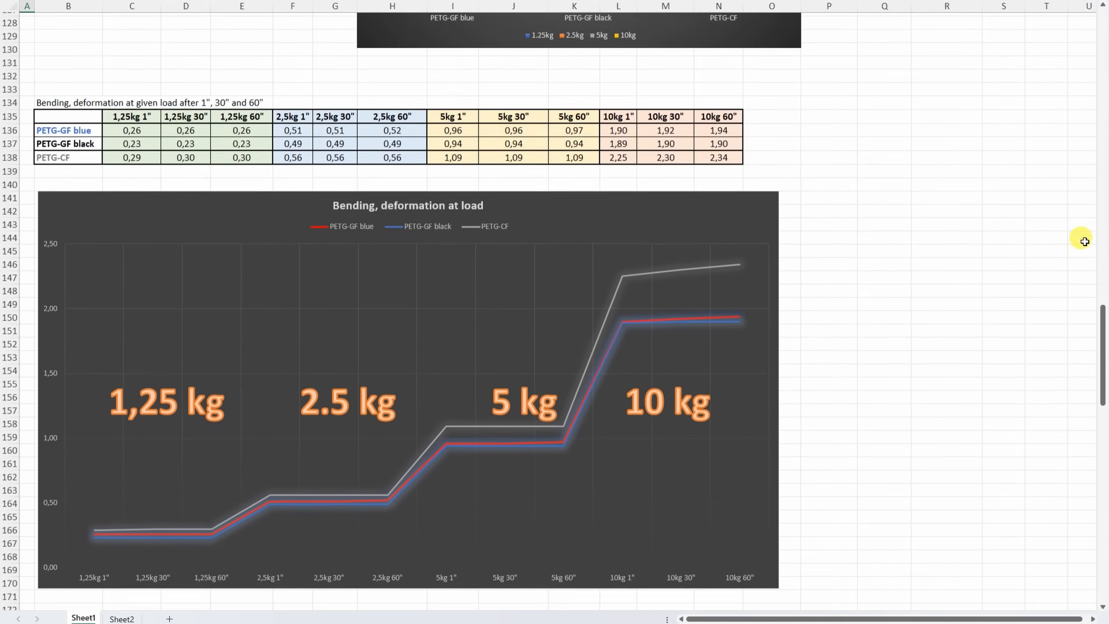
{"action": "scroll", "scroll_direction": "down", "scroll_amount": 3}
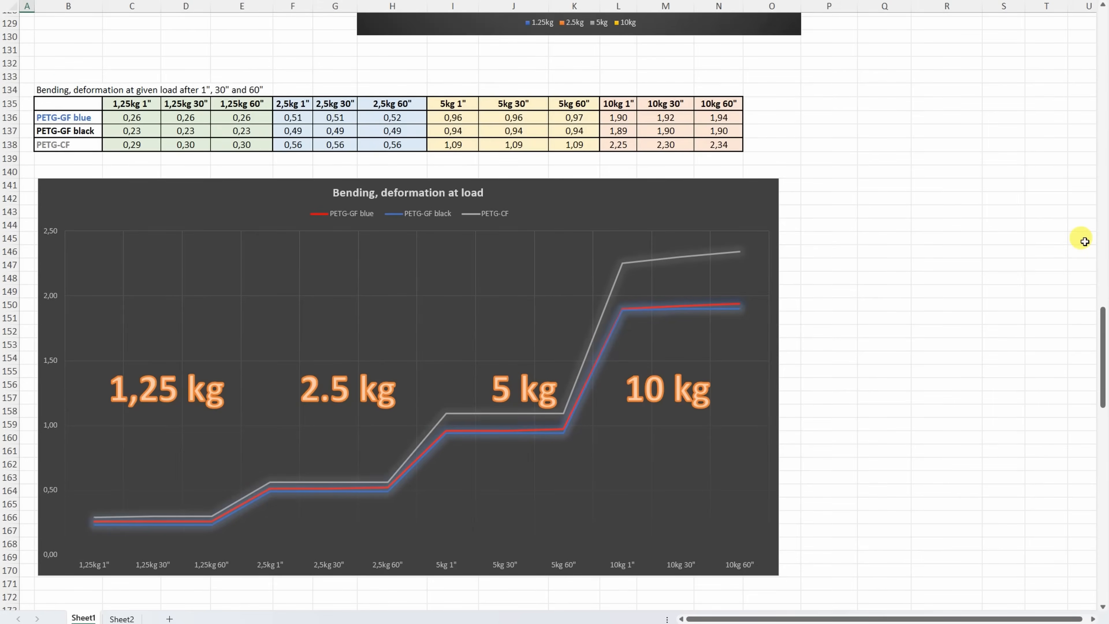
{"action": "scroll", "scroll_direction": "down", "scroll_amount": 3}
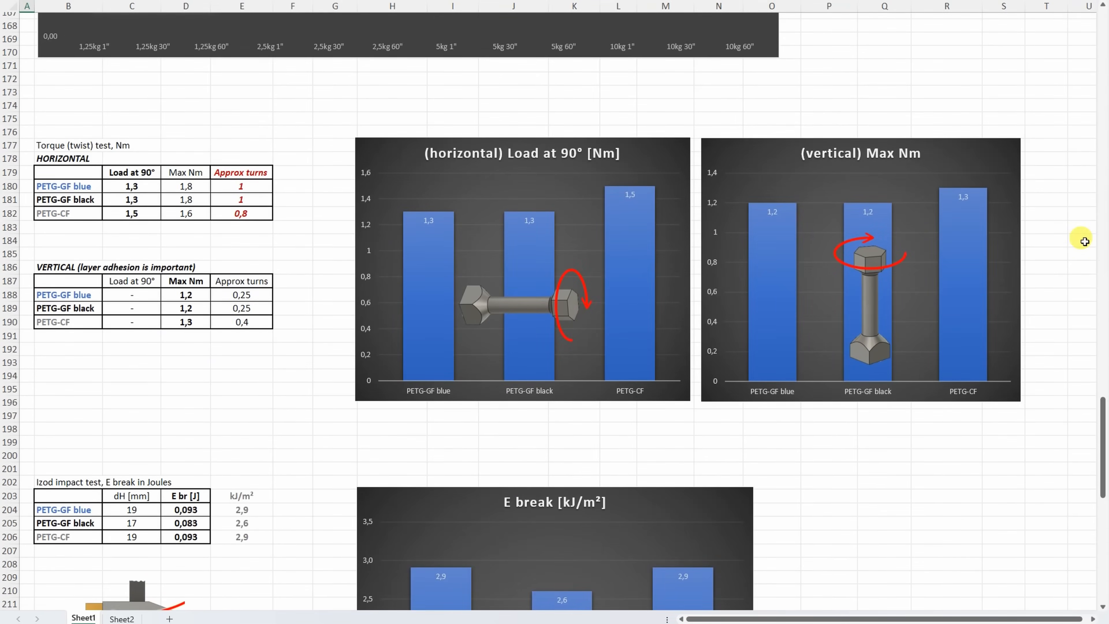
{"action": "scroll", "scroll_direction": "down", "scroll_amount": 3}
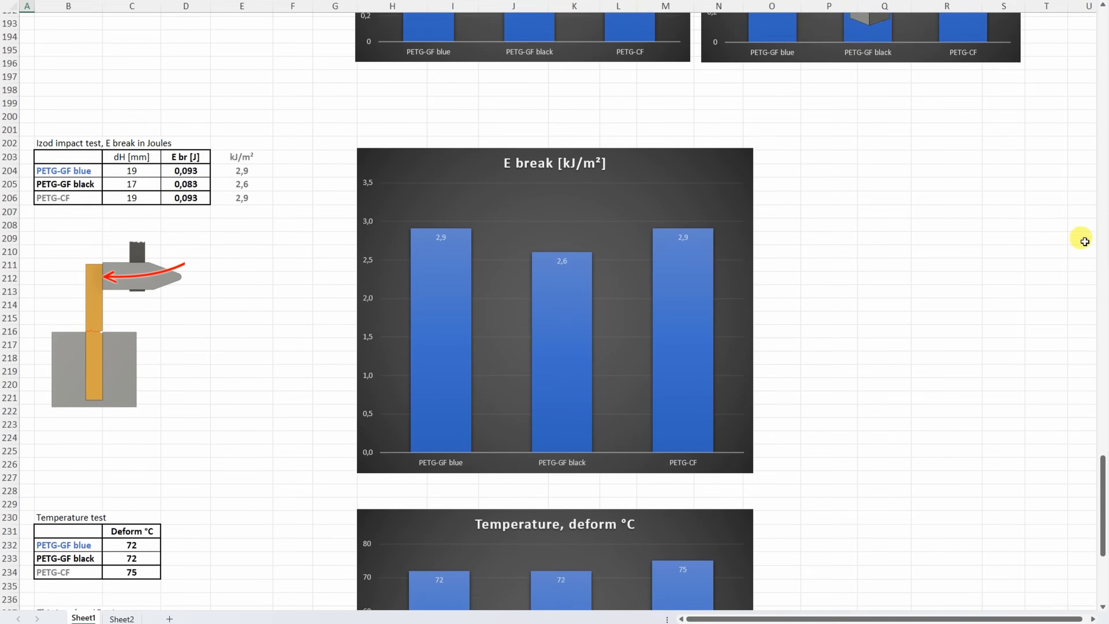
{"action": "scroll", "scroll_direction": "down", "scroll_amount": 3}
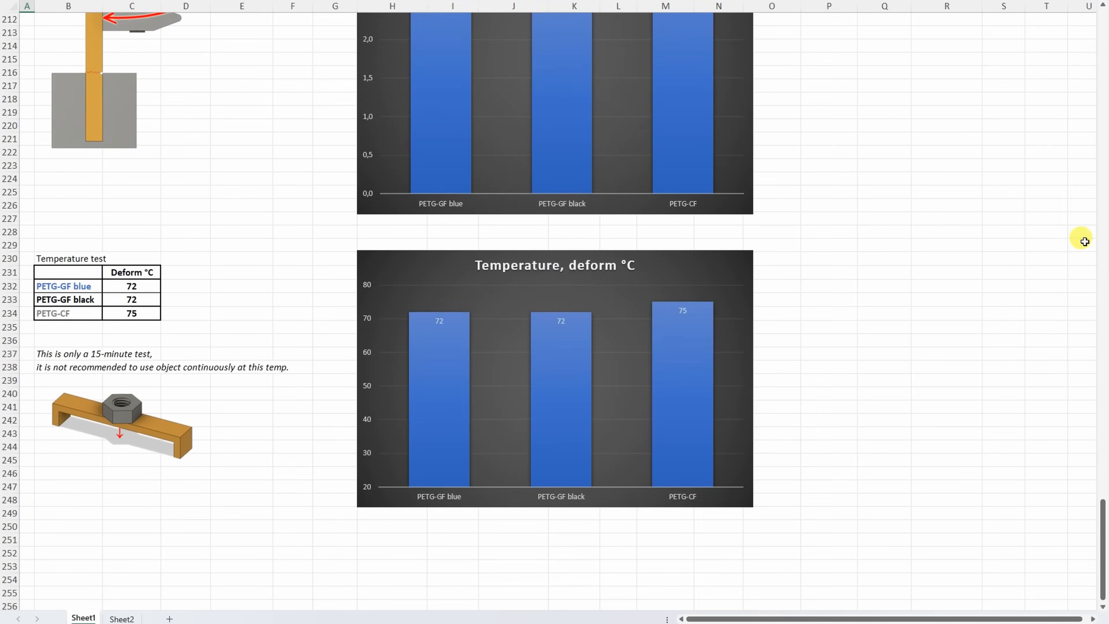
{"action": "scroll", "scroll_direction": "down", "scroll_amount": 3}
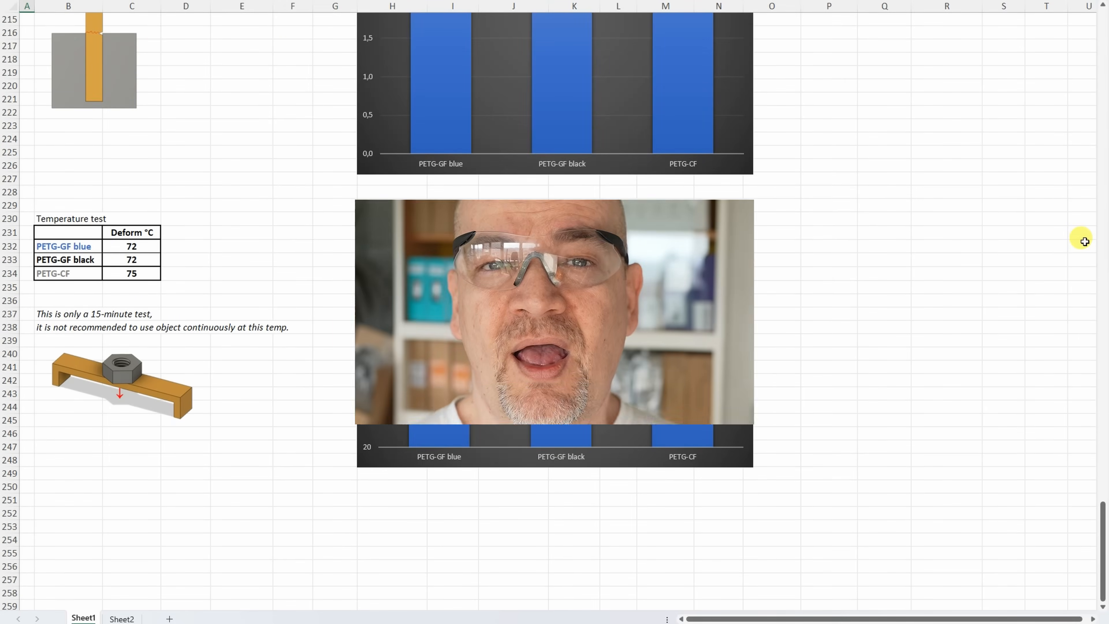